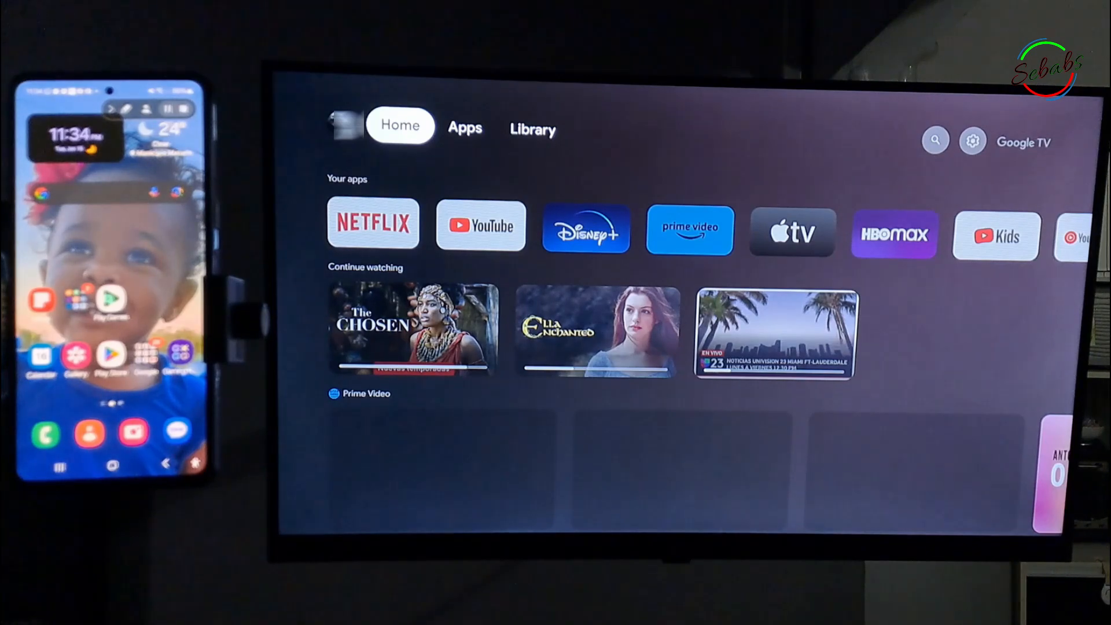
# - Confirm the TV's Network & Internet and the phone's Wi-Fi panel both show the 'No hay wifi' network
pyautogui.click(532, 129)
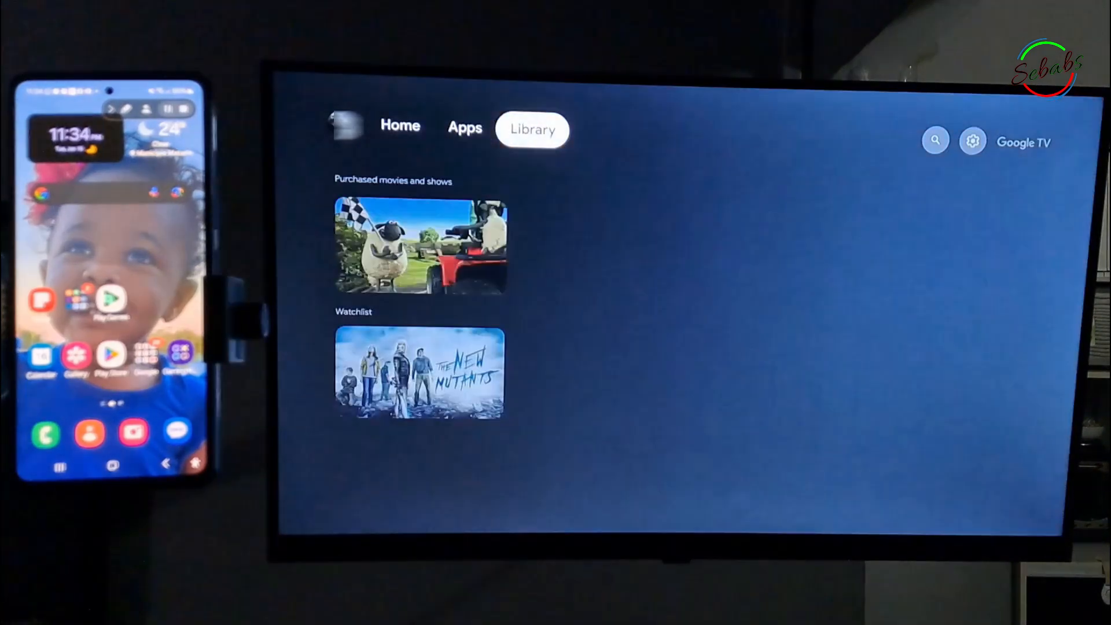
pyautogui.click(972, 140)
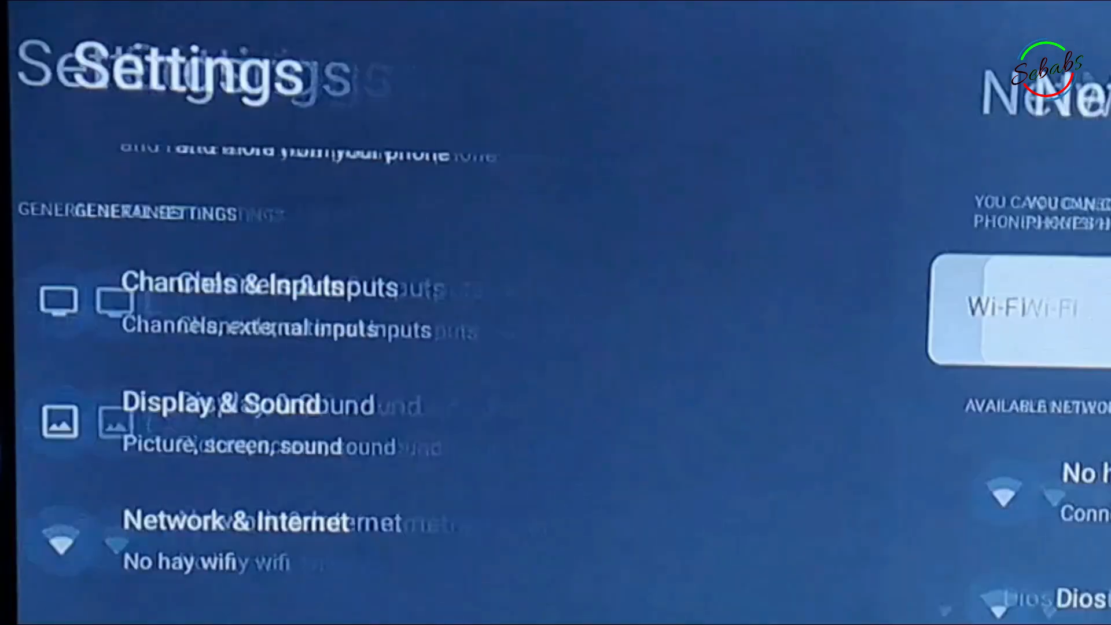
pyautogui.click(248, 522)
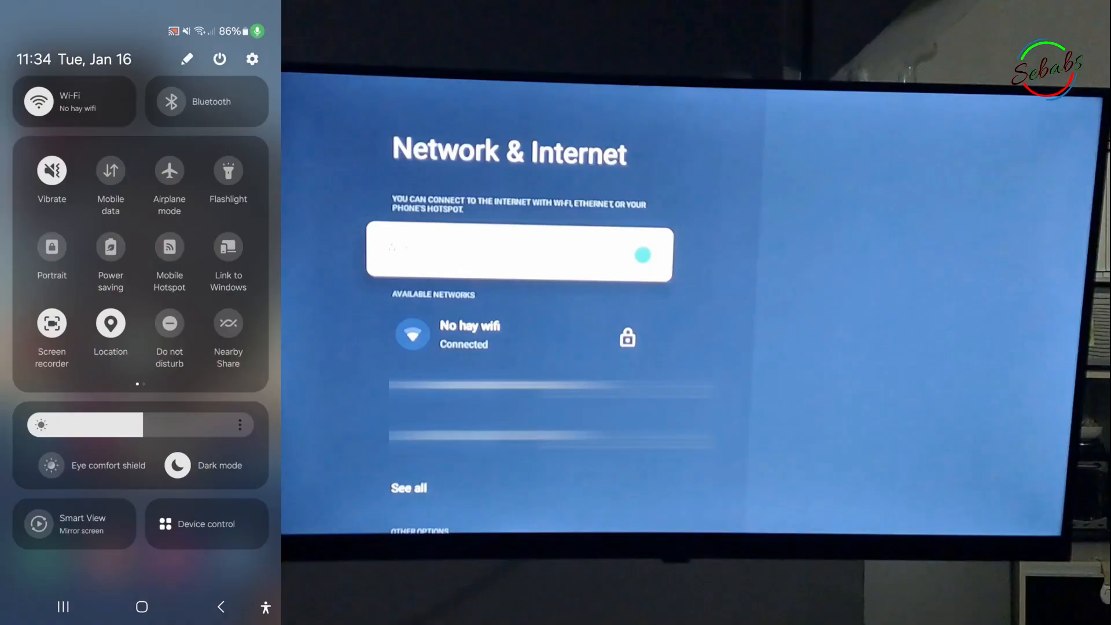
pyautogui.click(39, 101)
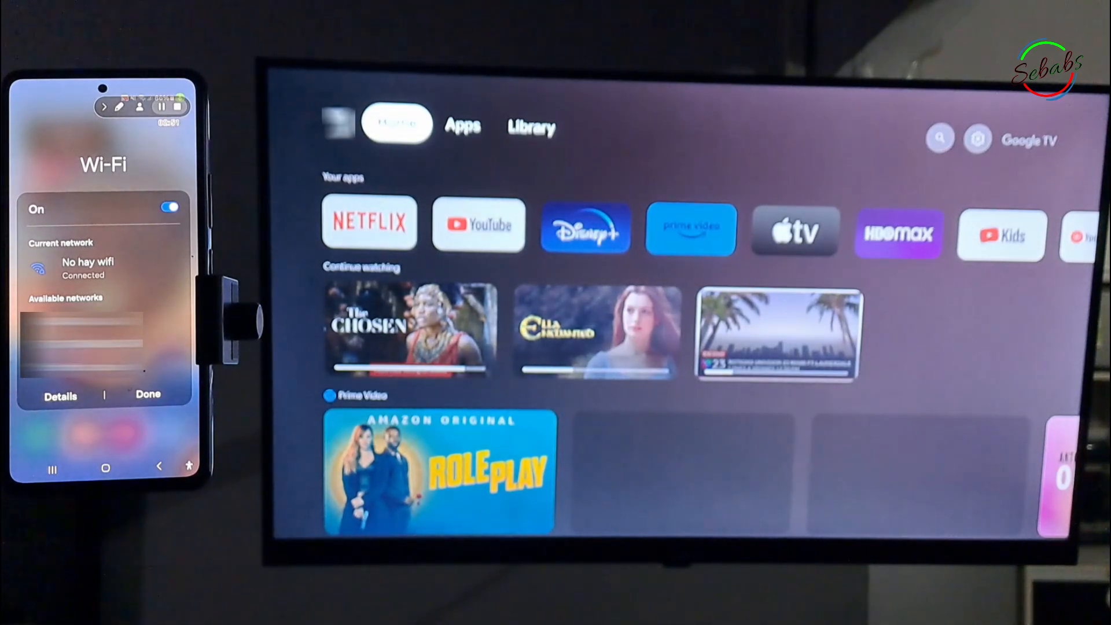
# - In Settings > System > Cast, choose Always for letting others control cast media
pyautogui.click(939, 138)
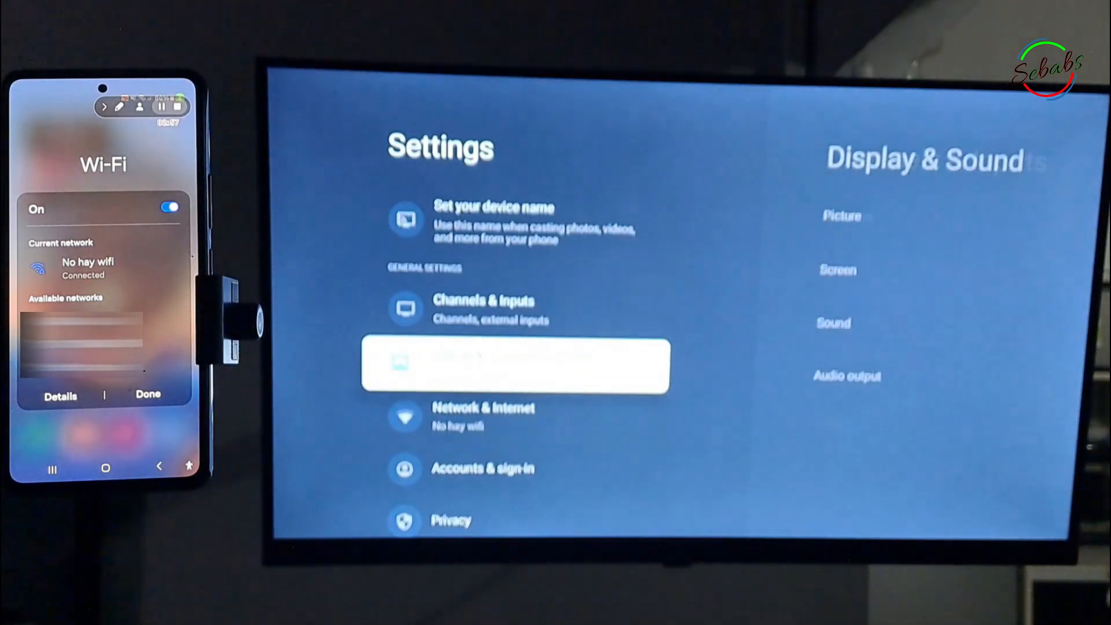
pyautogui.scroll(-3)
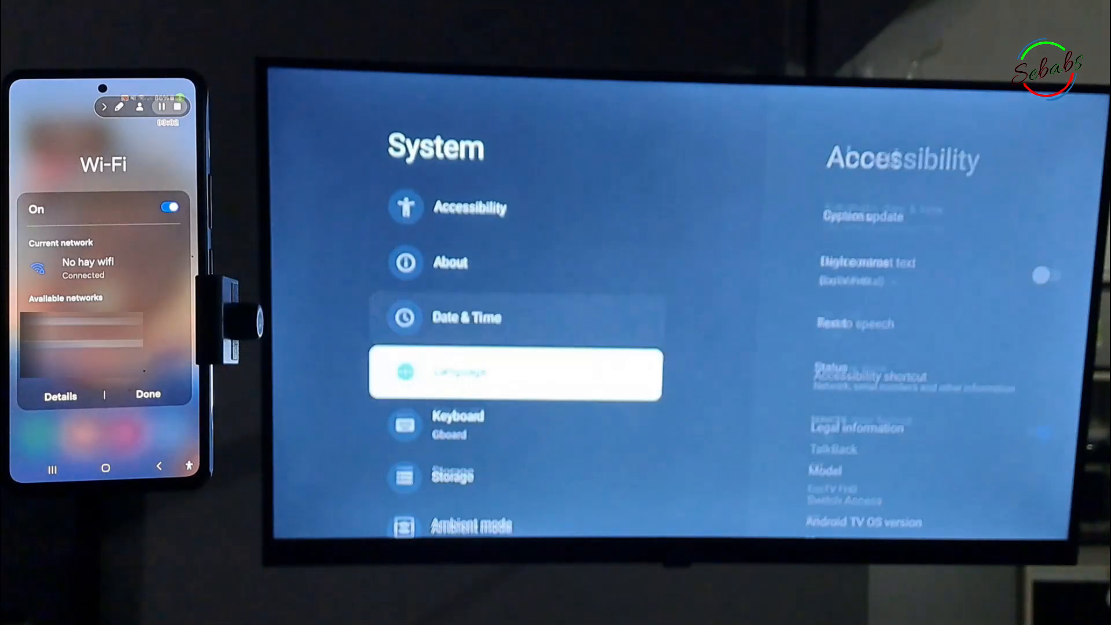
pyautogui.scroll(-3)
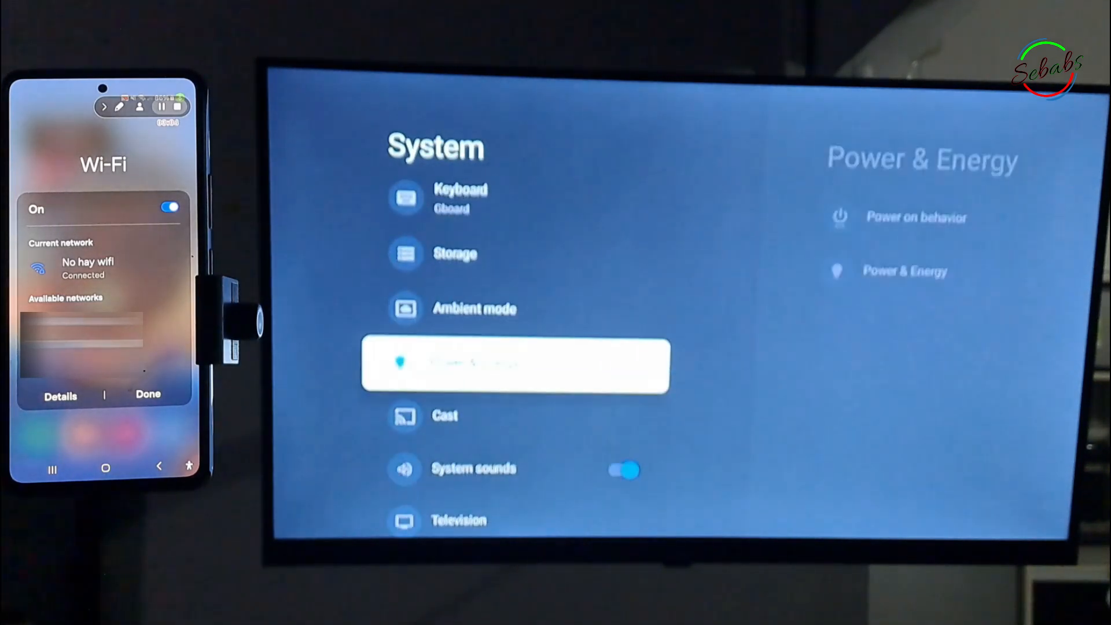
pyautogui.scroll(-3)
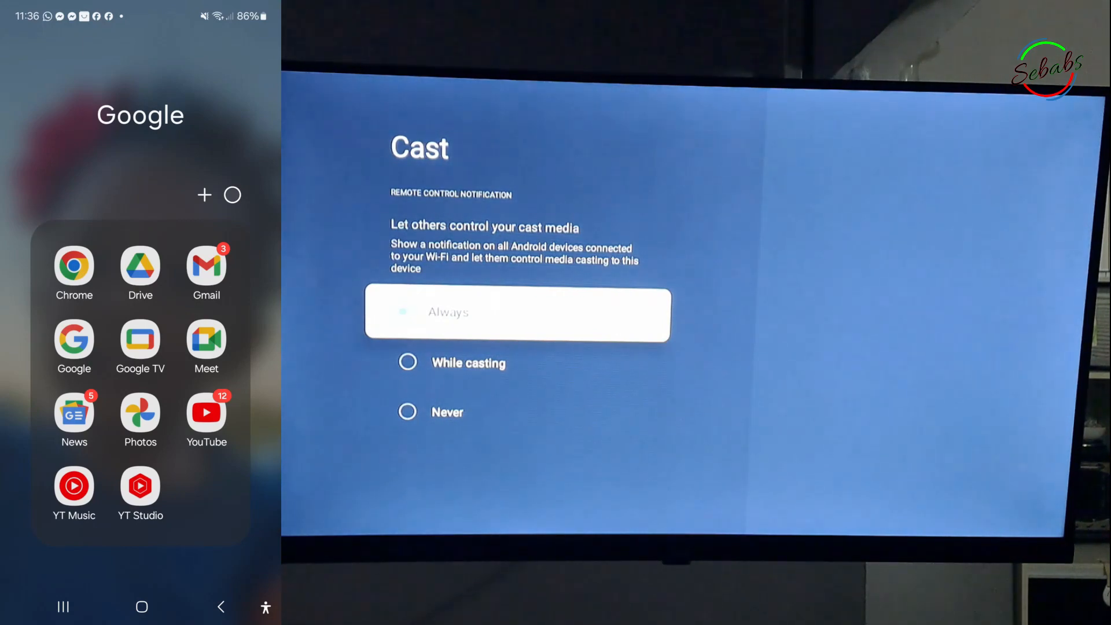
# - Search the Play Store for 'google home' and reach the Google Home result
pyautogui.click(141, 606)
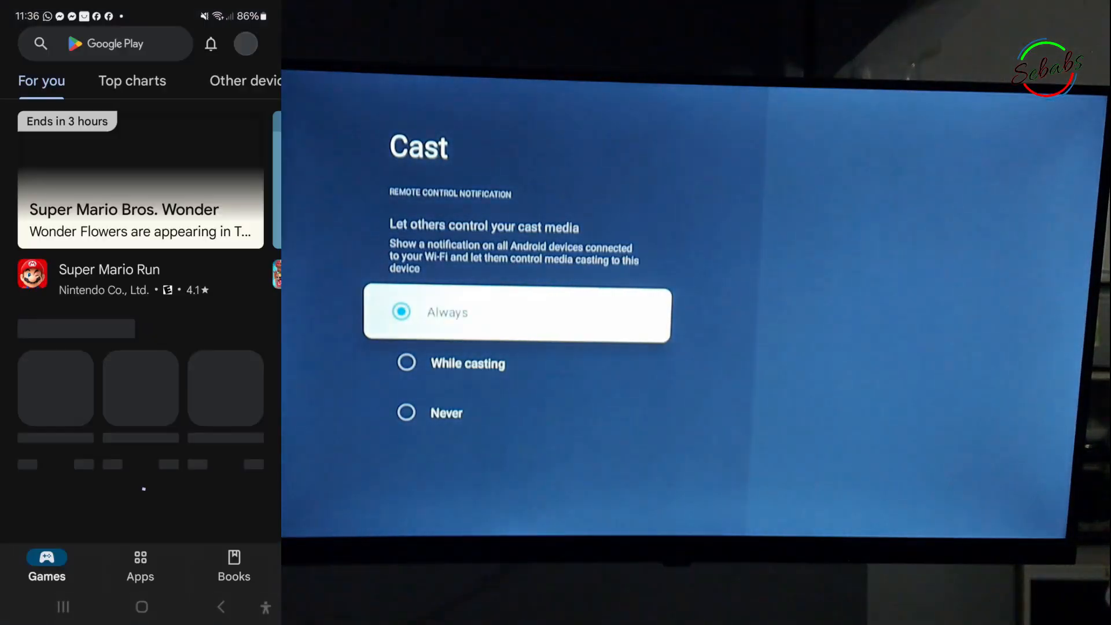
pyautogui.click(106, 43)
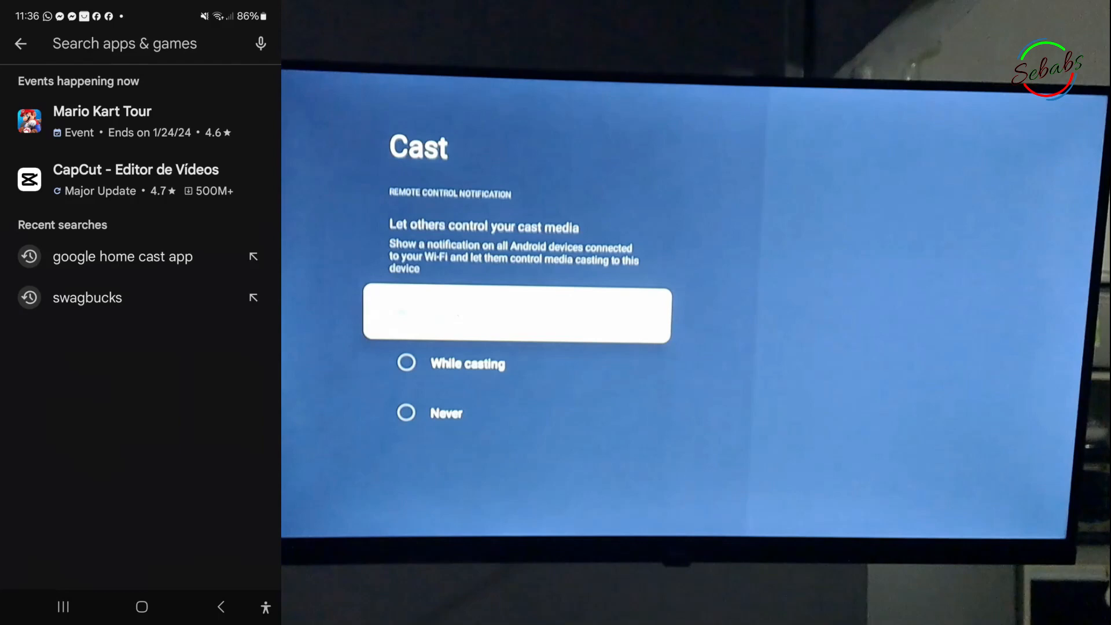
pyautogui.write('google home')
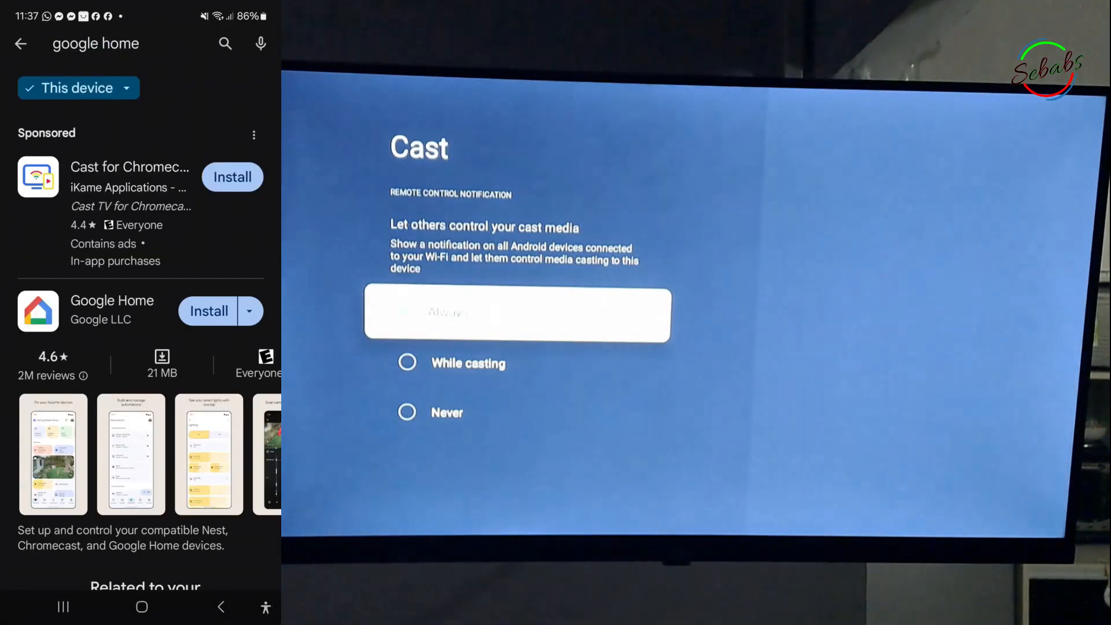
pyautogui.click(399, 312)
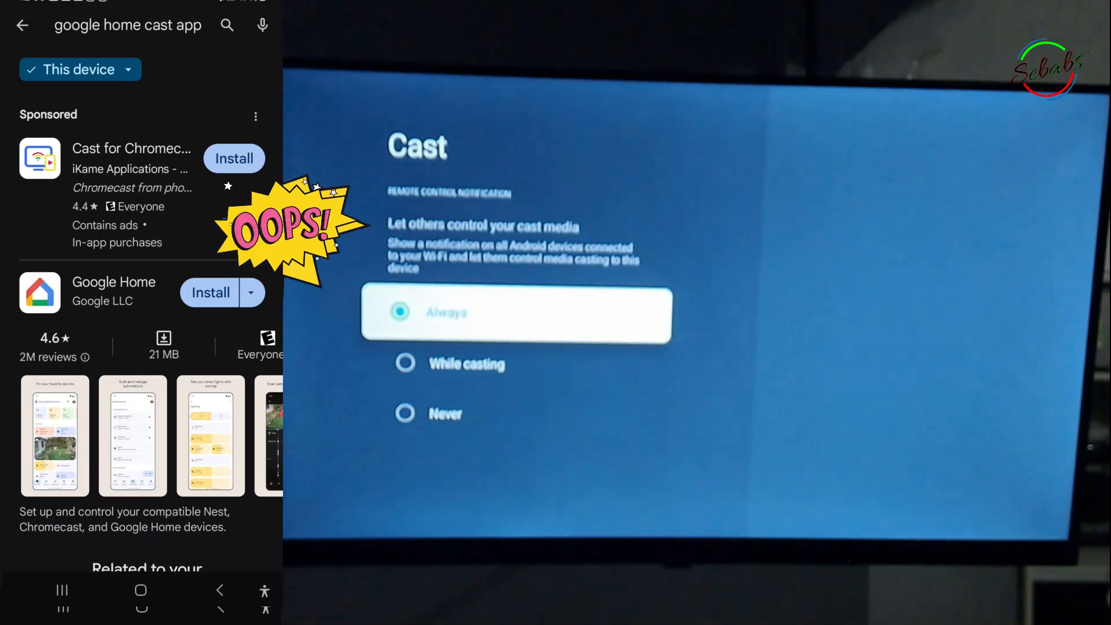
pyautogui.click(234, 157)
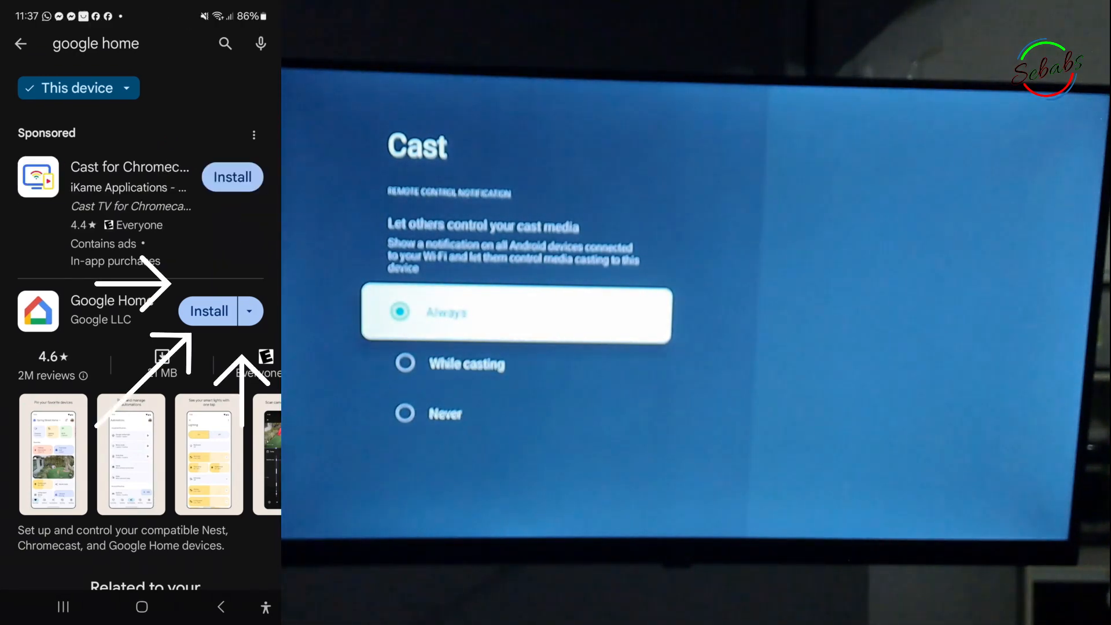
# - Install Google Home by Google LLC and launch it to its welcome screen
pyautogui.click(208, 311)
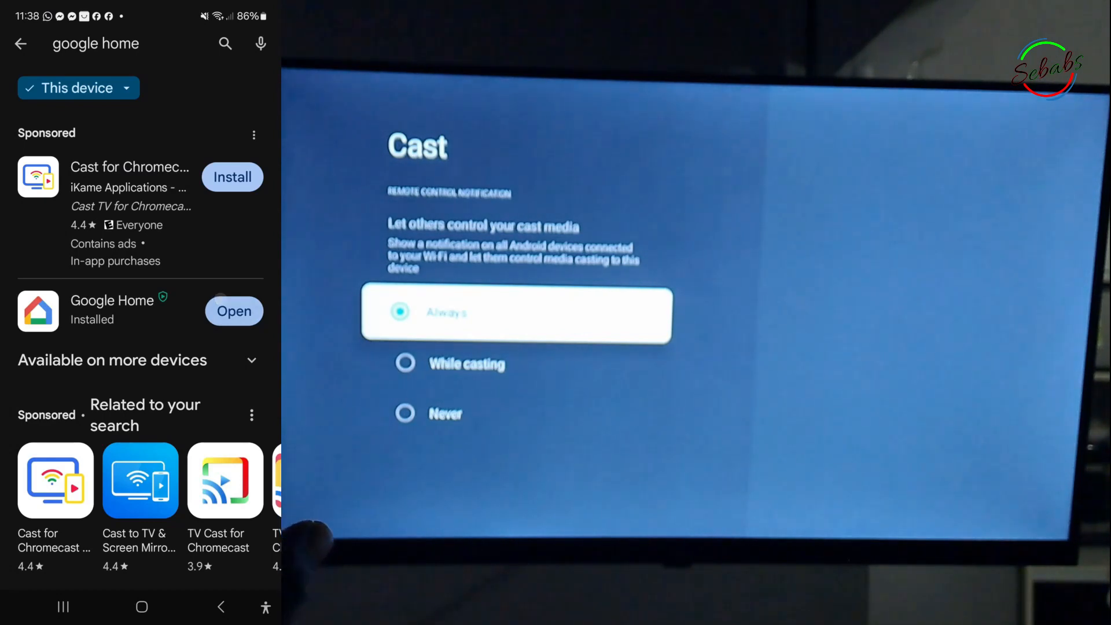
pyautogui.click(234, 312)
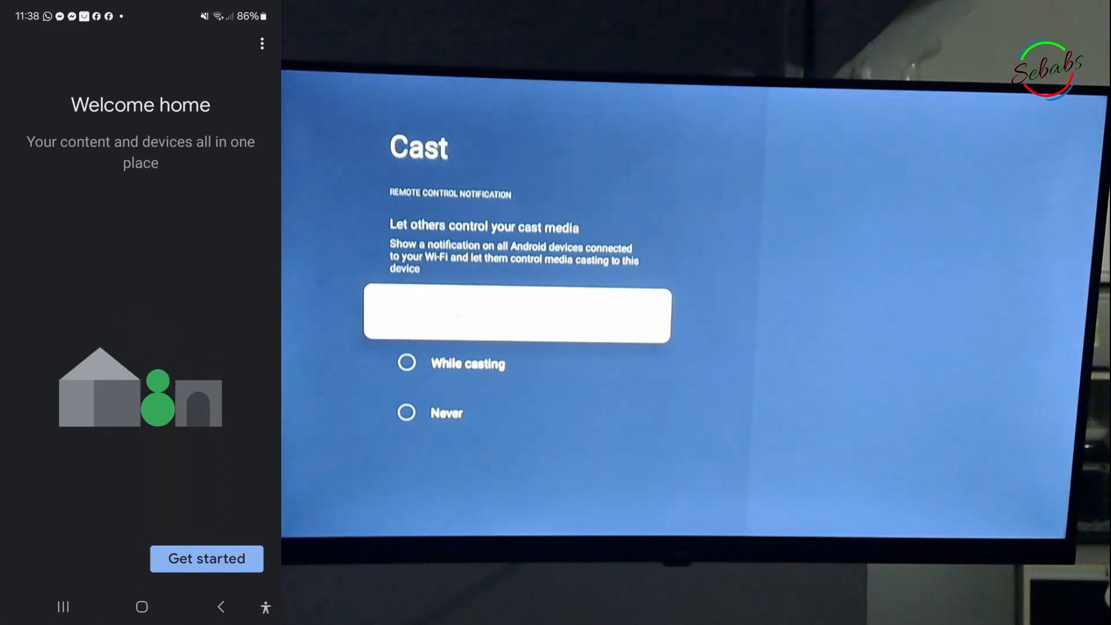
# - Start Google Home setup, allow notifications and confirm the Google account
pyautogui.click(206, 558)
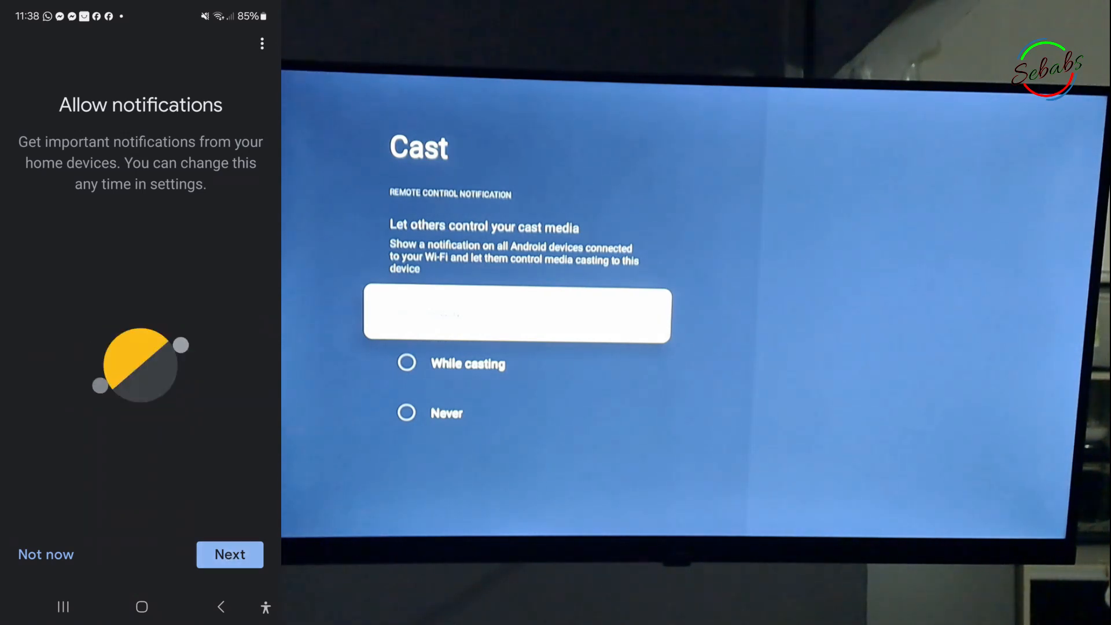
pyautogui.click(230, 554)
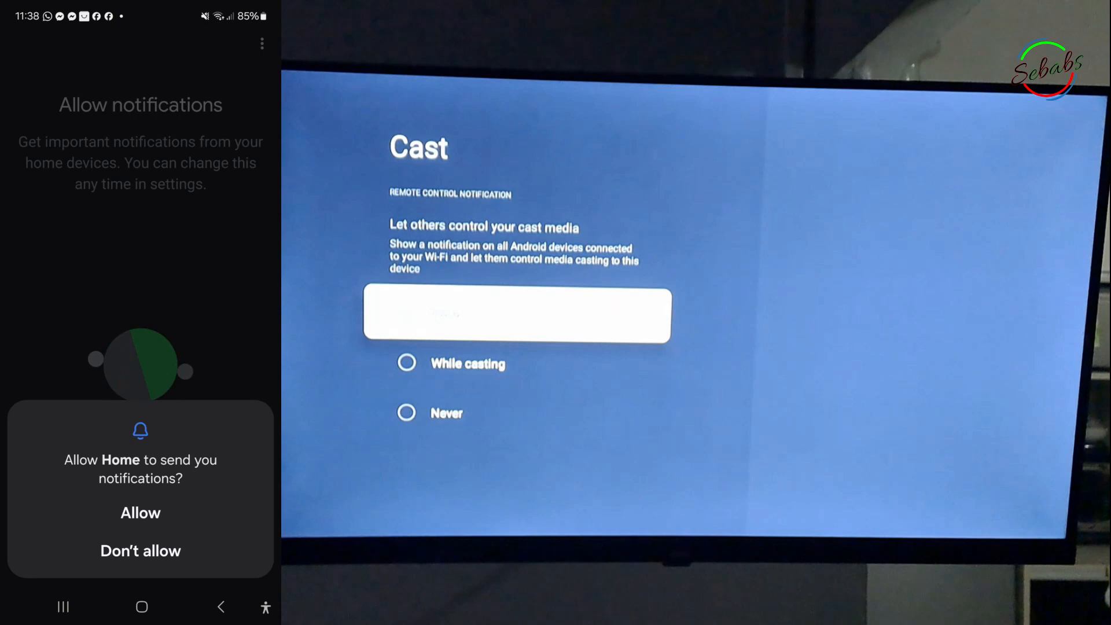
pyautogui.click(140, 512)
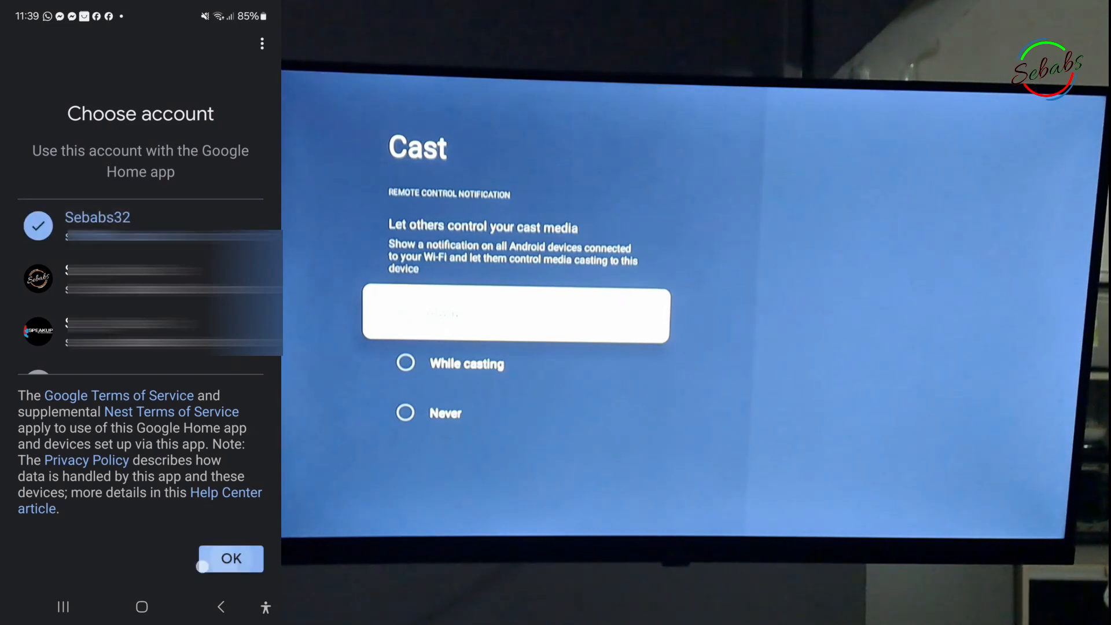
pyautogui.click(230, 558)
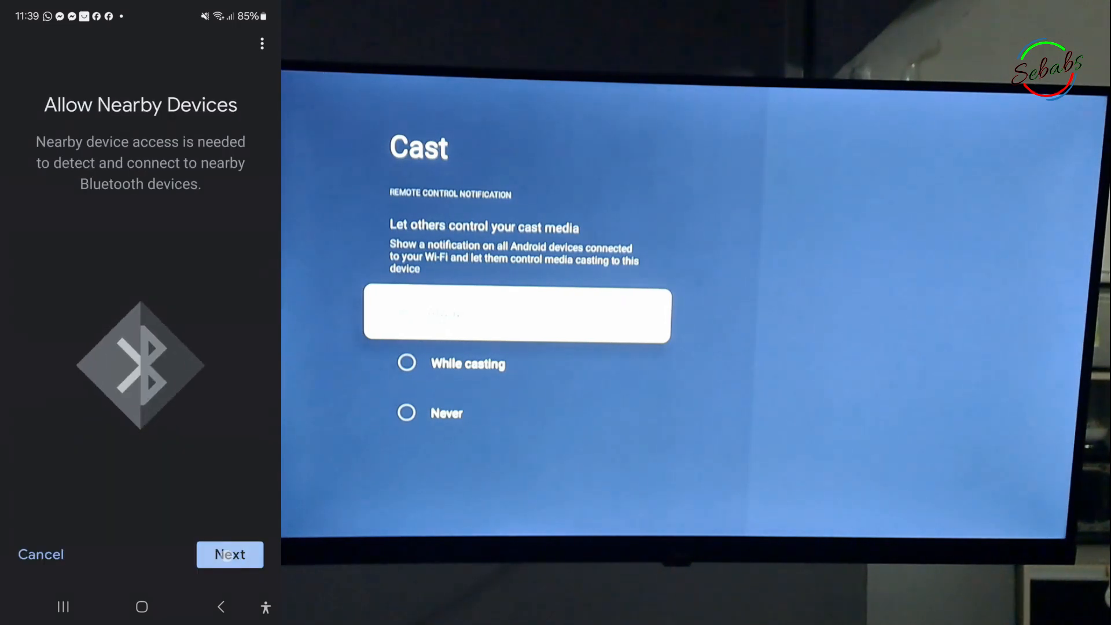
# - Grant nearby devices and location access and turn on Bluetooth, reaching the device-type list
pyautogui.click(229, 554)
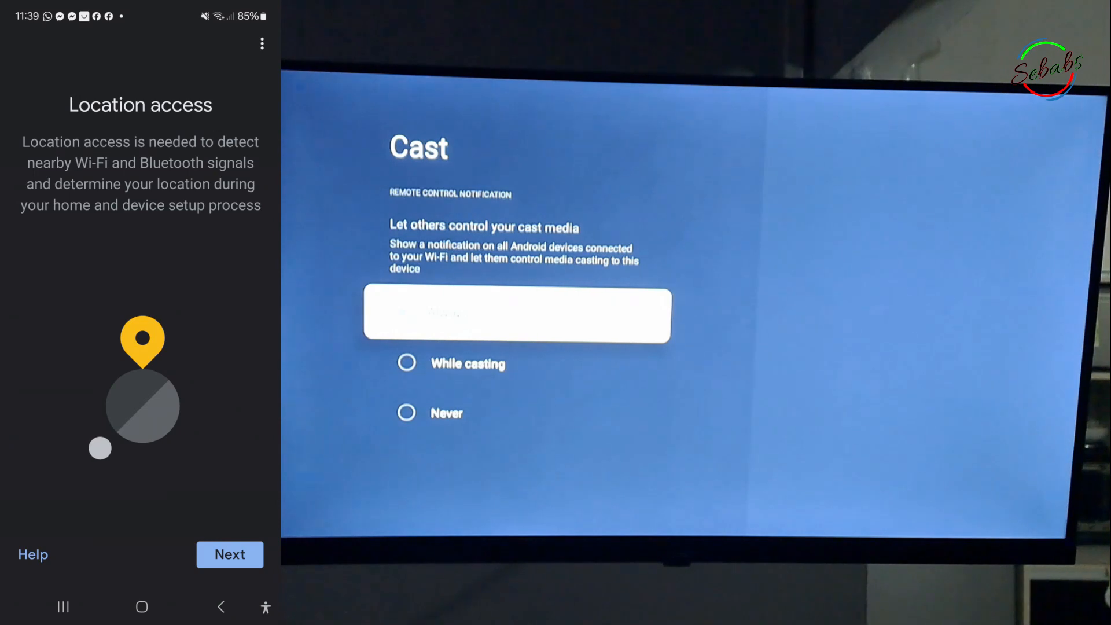
pyautogui.click(230, 555)
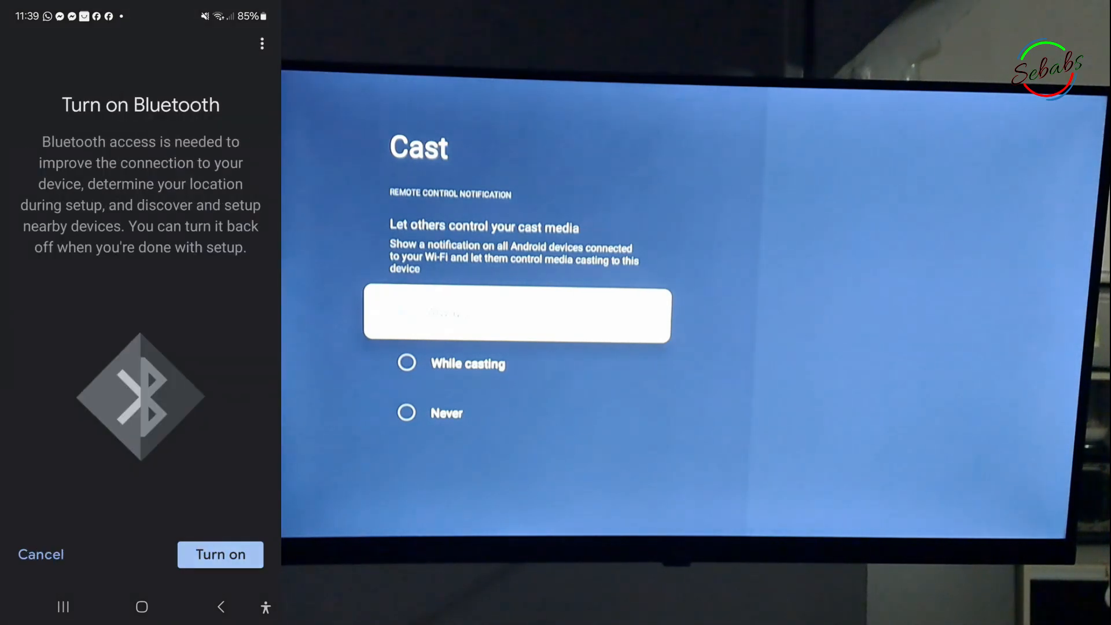
pyautogui.click(220, 554)
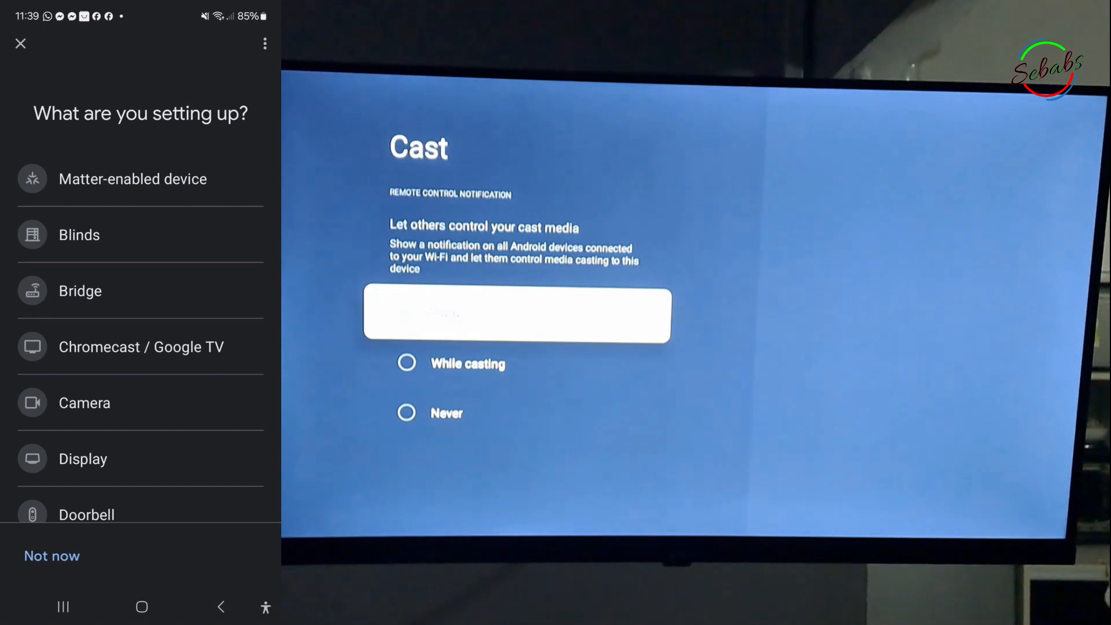
# - Skip new-device setup and select the EcoTV FHD from the Devices list
pyautogui.click(140, 347)
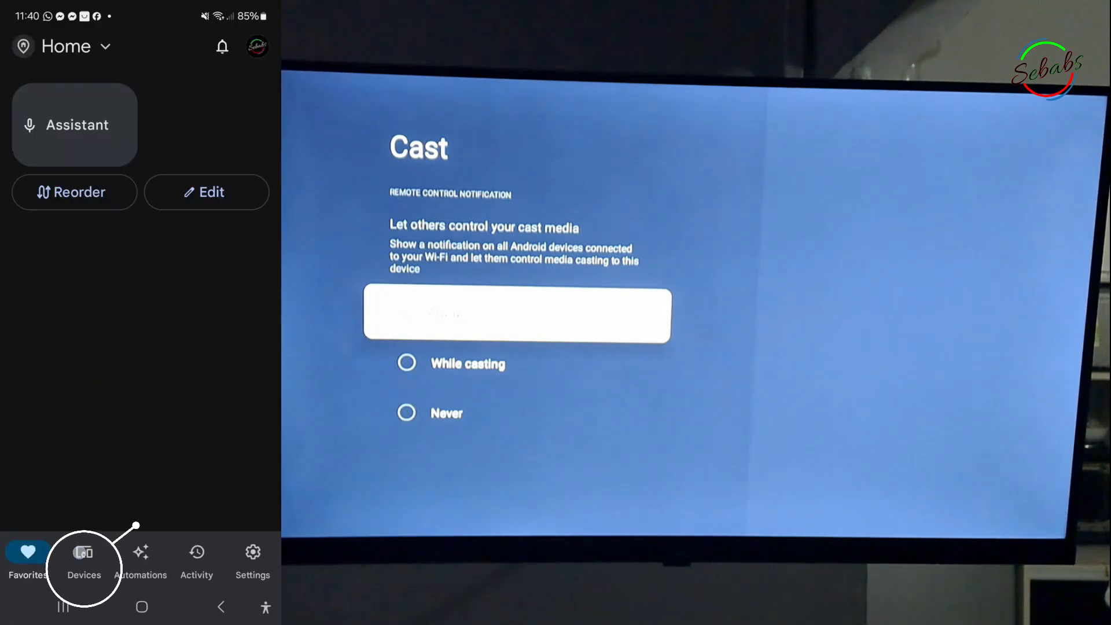
pyautogui.click(84, 556)
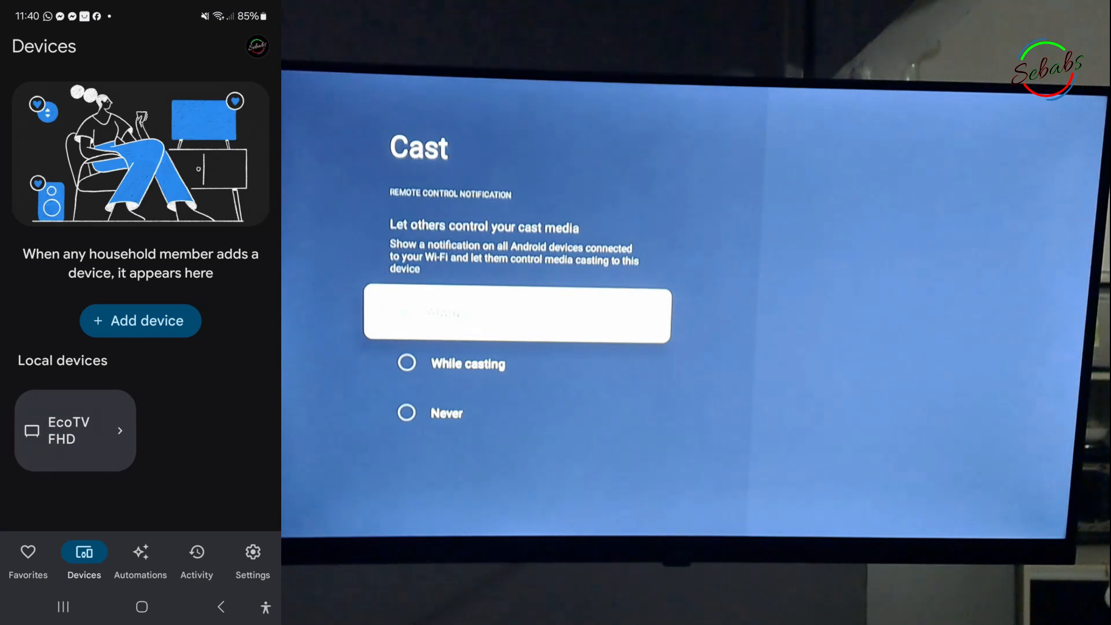
pyautogui.click(75, 430)
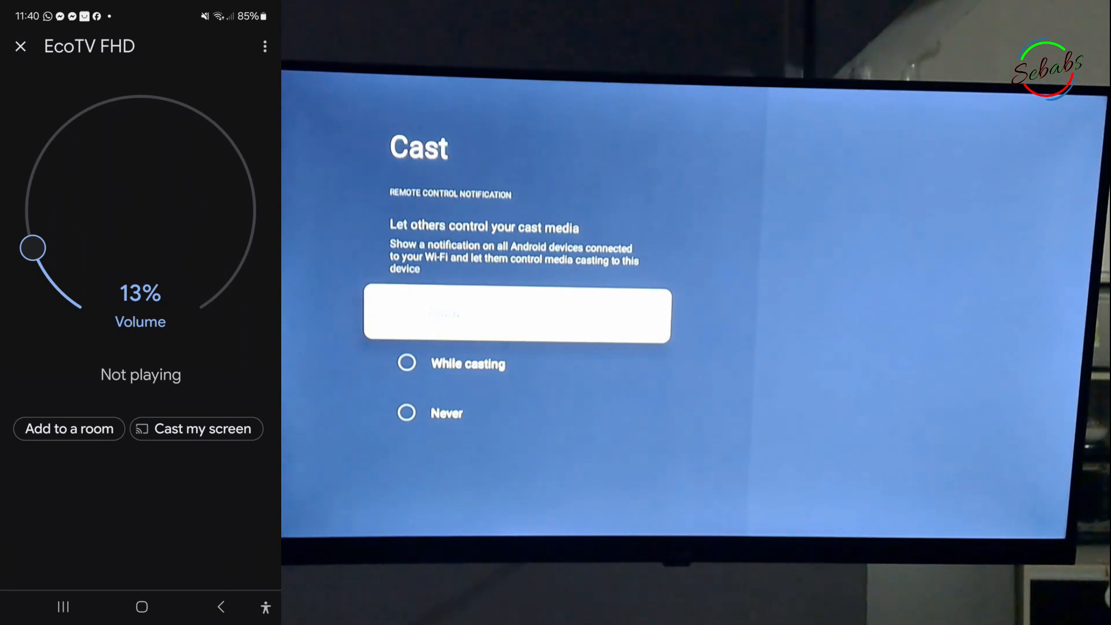
# - Request 'Cast my screen' to the EcoTV FHD, bringing up the start-casting confirmation
pyautogui.click(204, 429)
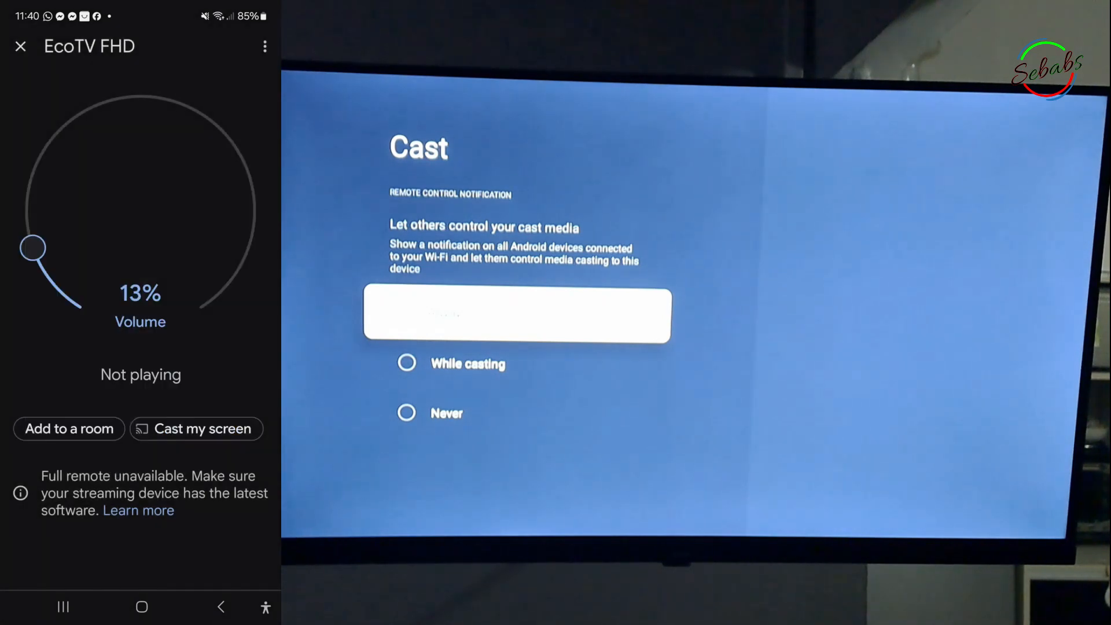
pyautogui.click(203, 428)
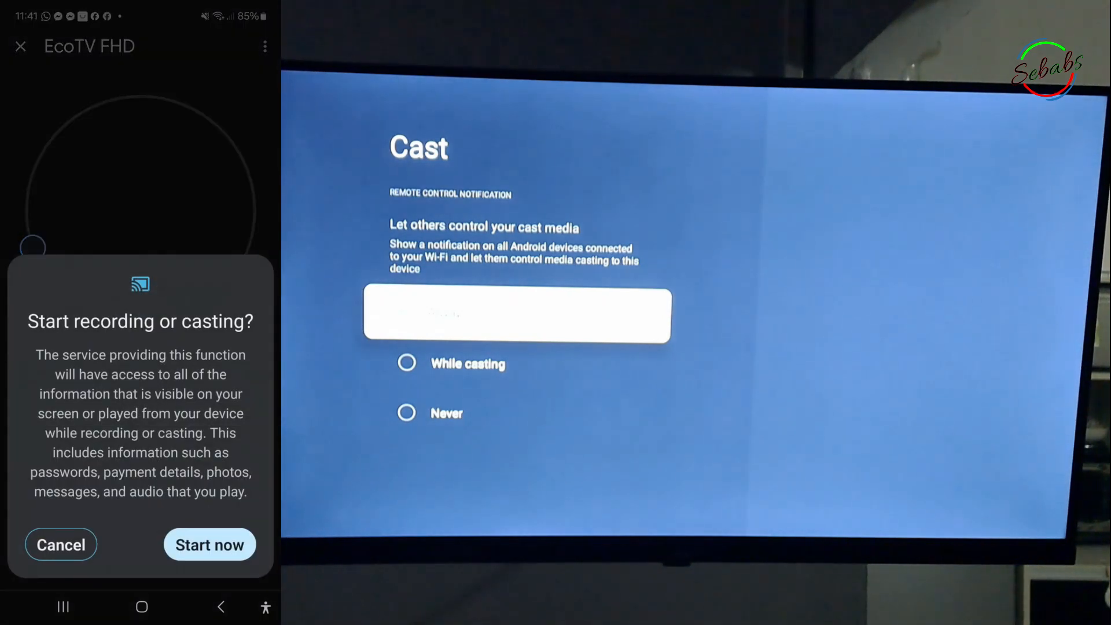